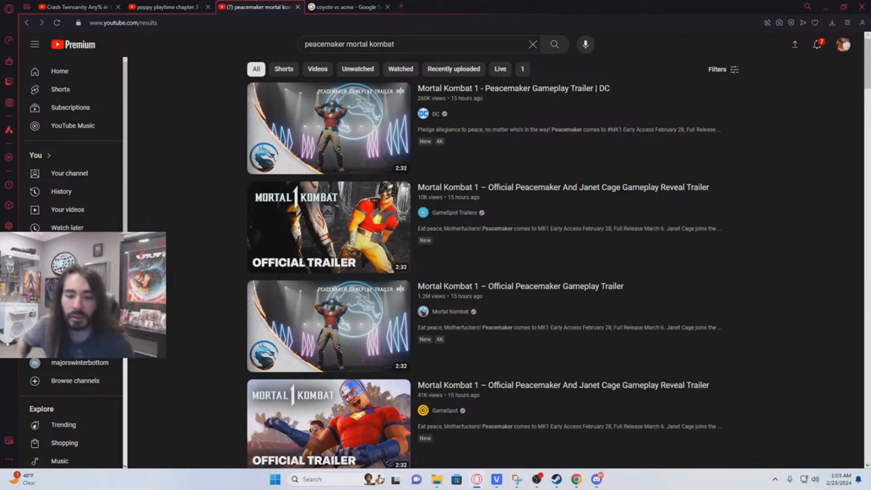
- Search YouTube for "kingmakers" and play the Kingmakers Official Announcement Trailer
left_click(414, 44)
type("kingmakers")
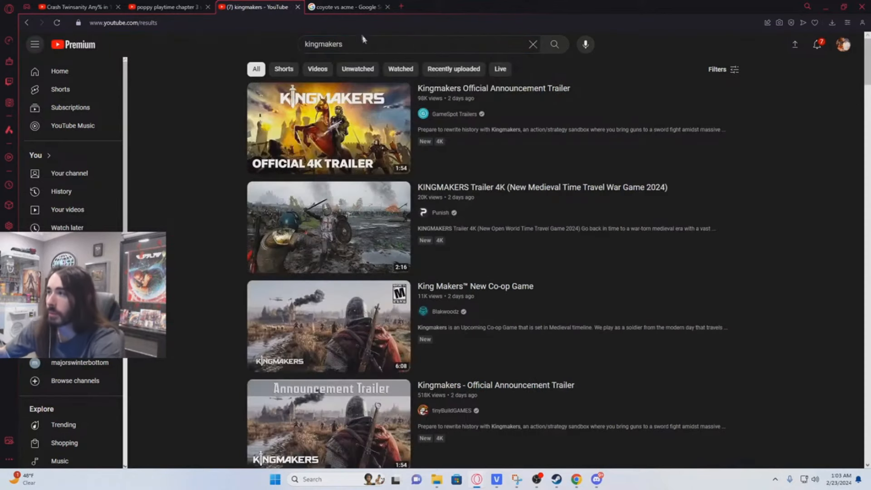
left_click(328, 128)
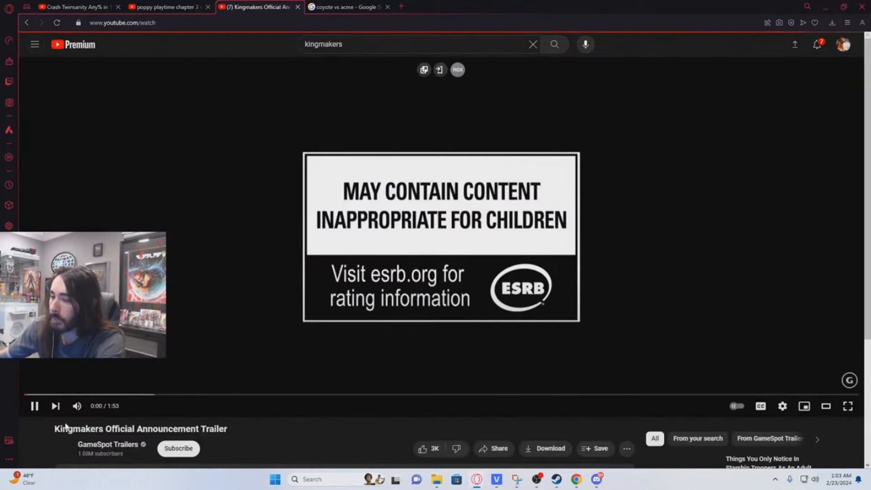